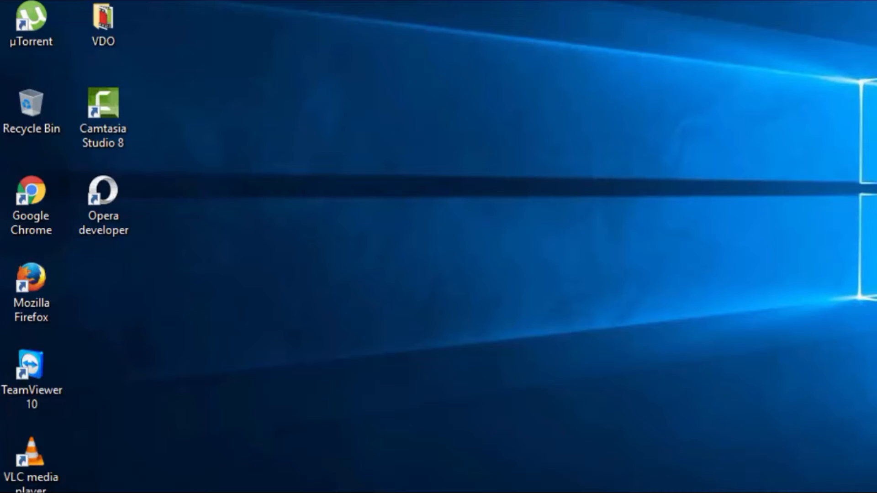
Launch Google Chrome from its desktop shortcut.
double_click(31, 199)
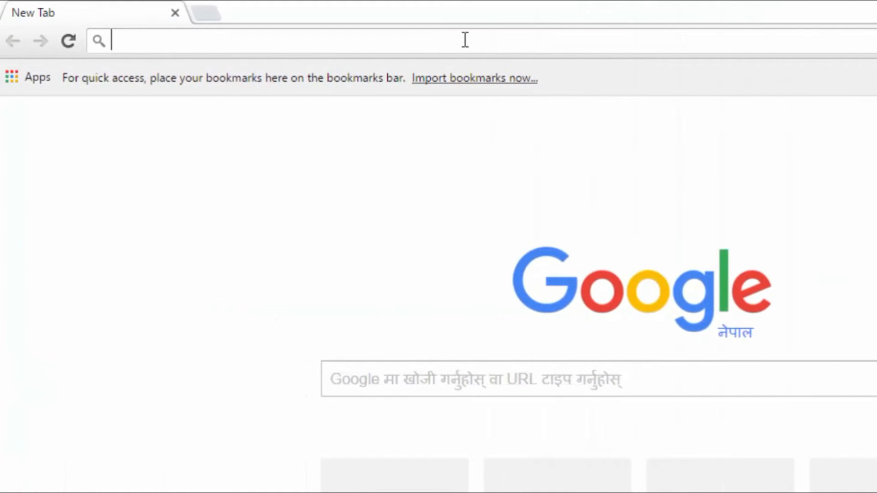
At chrome://flags/#show-saved-copy, set Show Saved Copy Button to Enable: Primary and relaunch.
text(chrome://flags/#show-saved-copy)
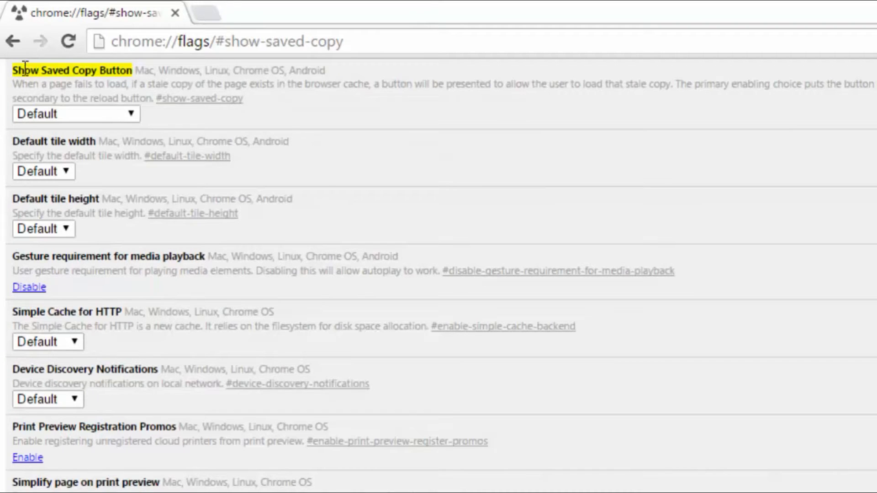
scroll(down, 3)
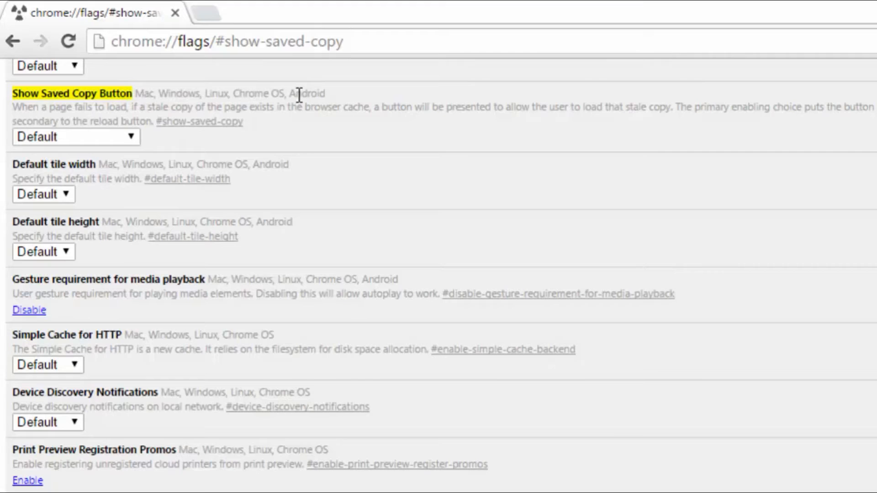
click(75, 137)
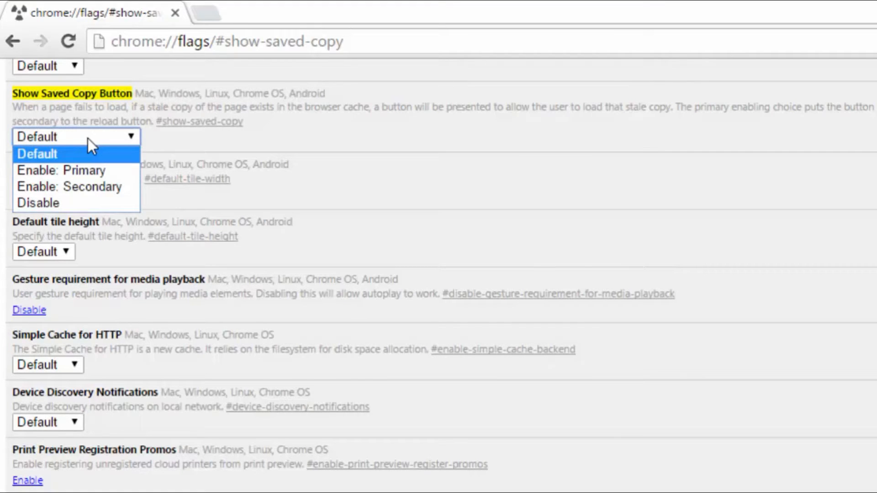
mouse_move(78, 170)
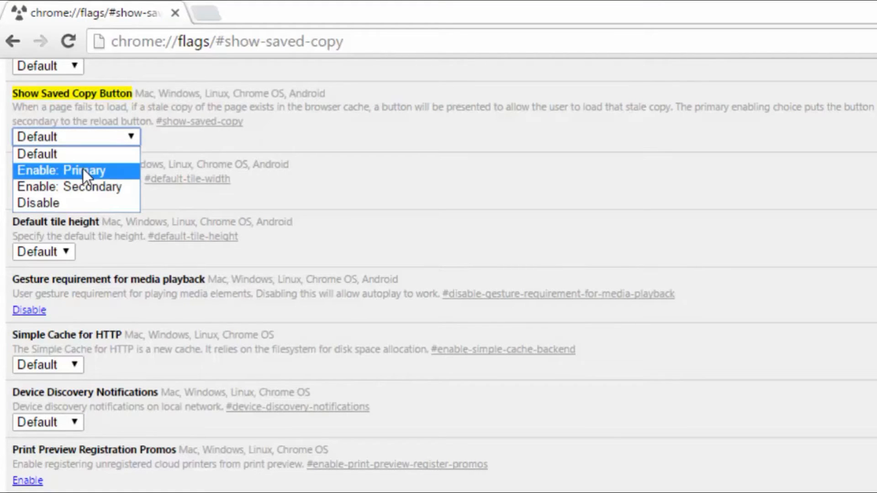
click(69, 170)
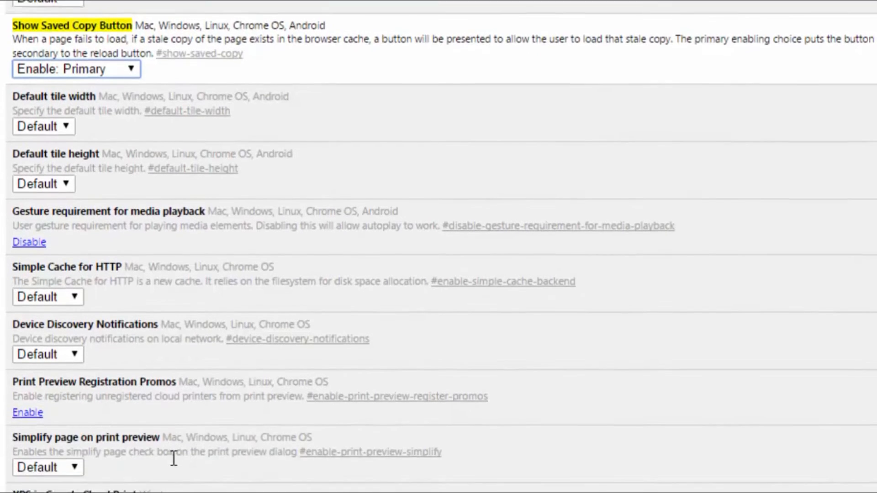
scroll(down, 3)
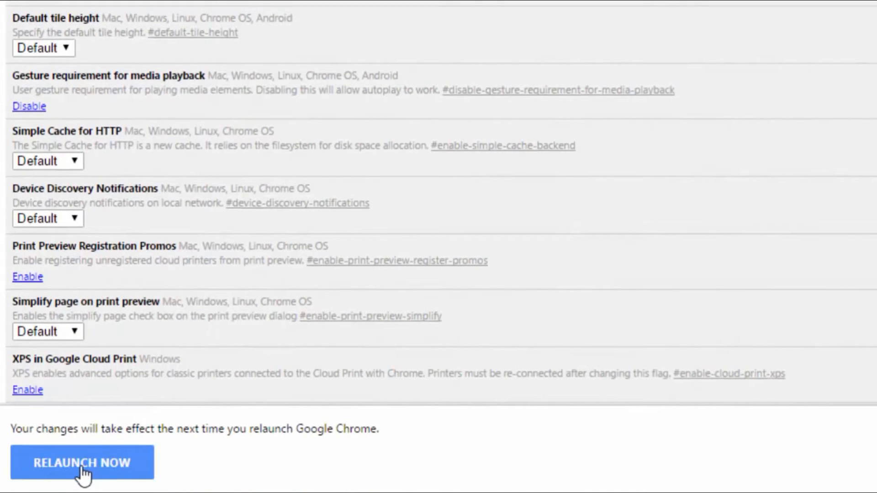
click(81, 463)
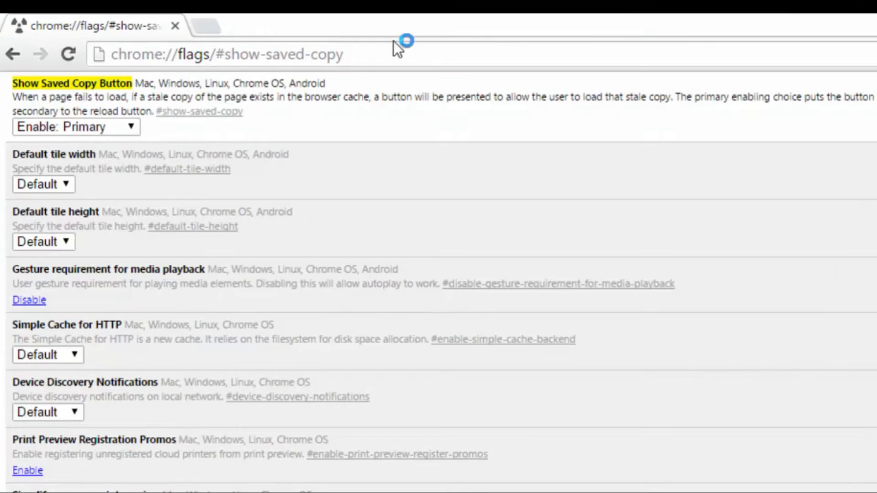
Replace the flags page with a new tab and begin entering bbc.com.
click(386, 26)
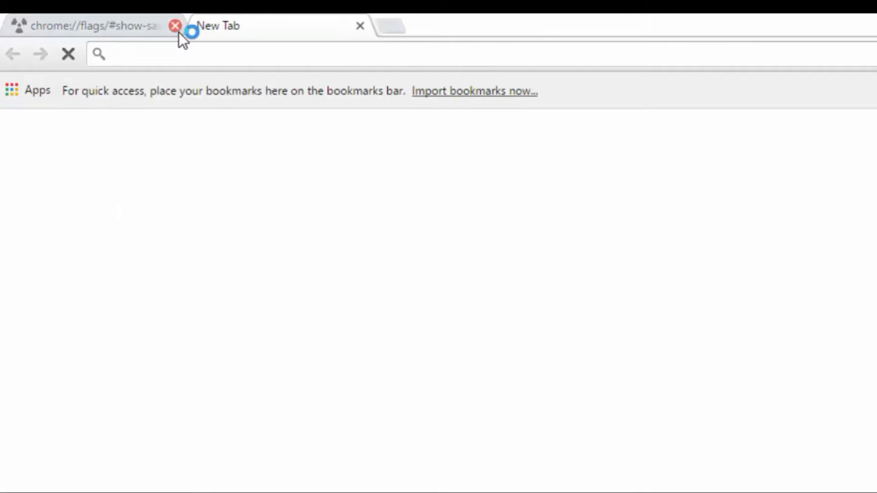
click(175, 26)
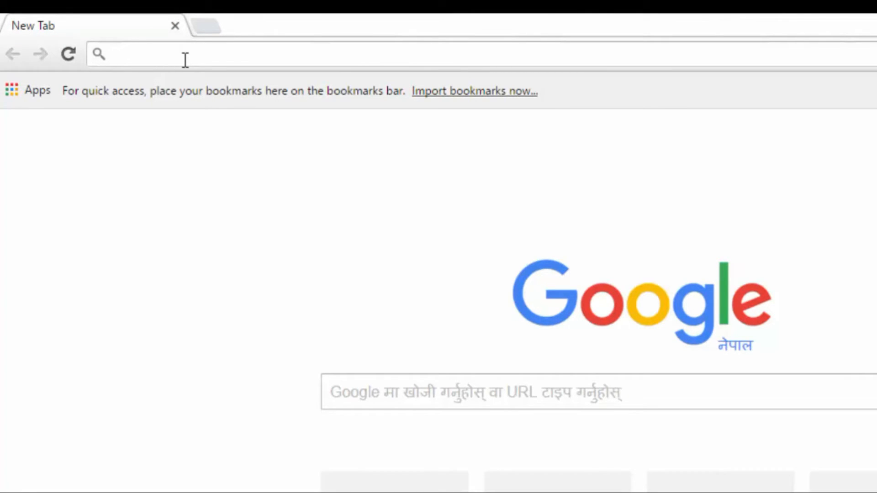
text(bbc.com)
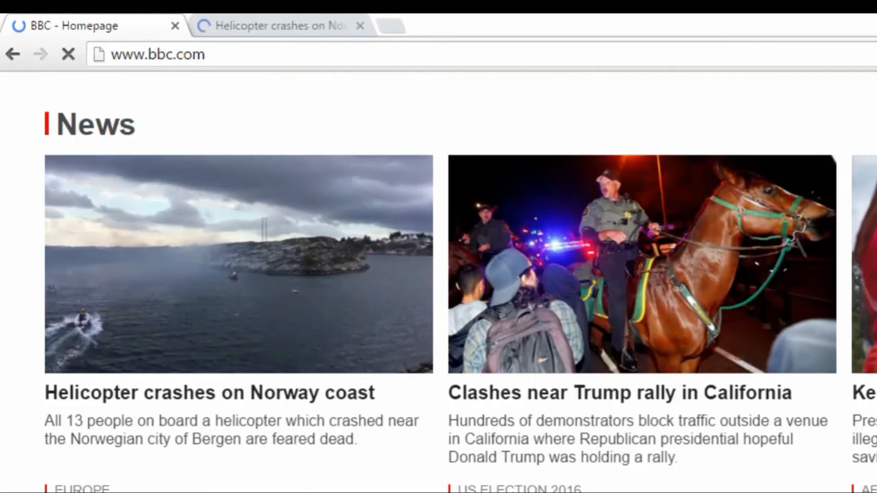
Scroll the BBC pages, opening another sport story in its own tab.
scroll(down, 3)
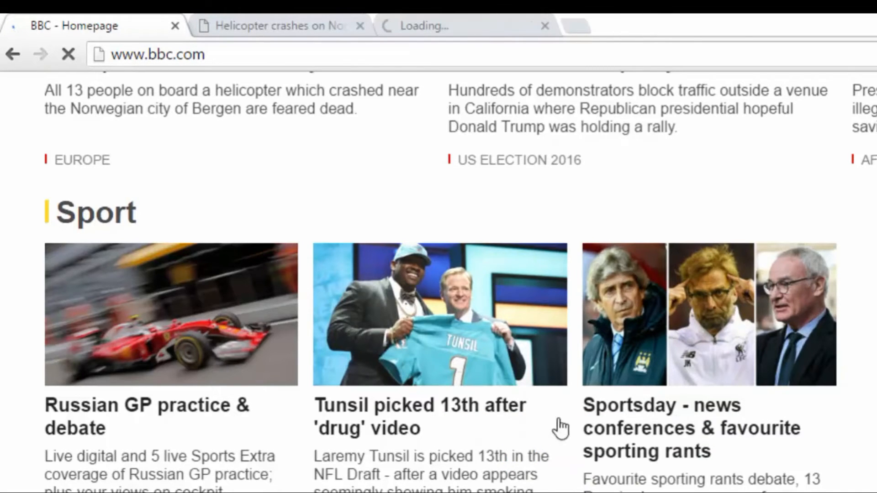
click(279, 26)
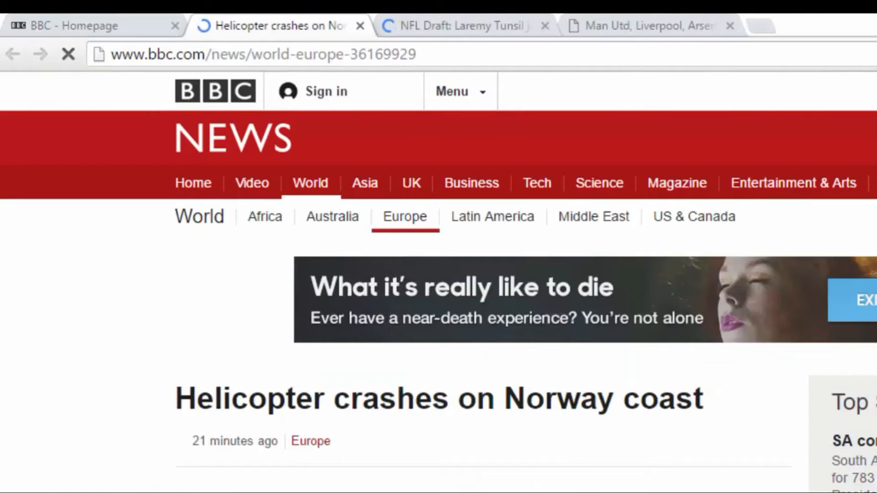
scroll(down, 3)
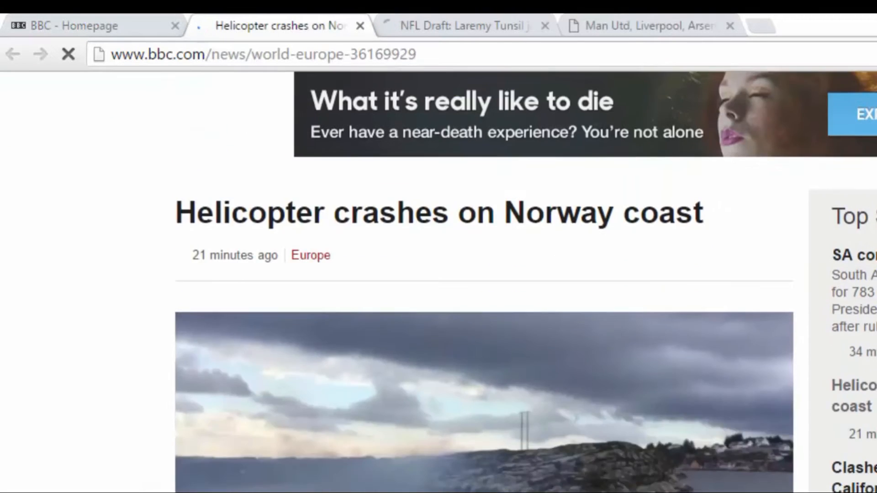
scroll(down, 3)
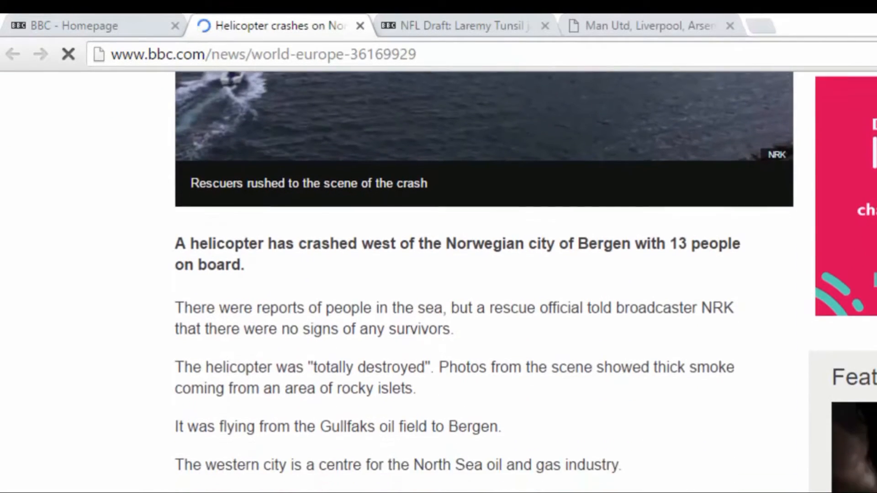
scroll(down, 3)
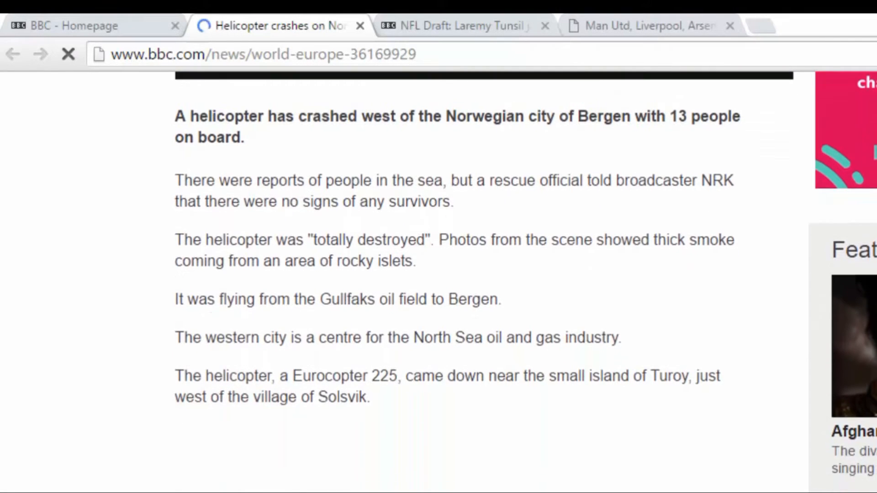
scroll(down, 3)
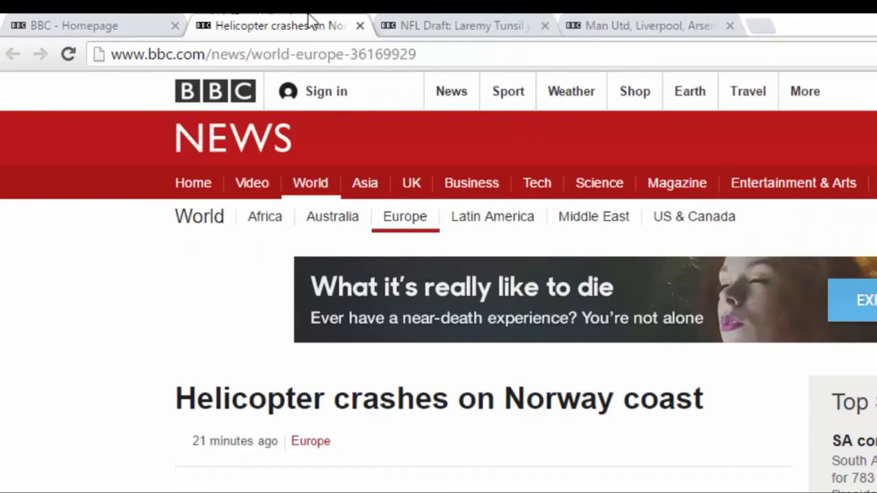
mouse_move(246, 20)
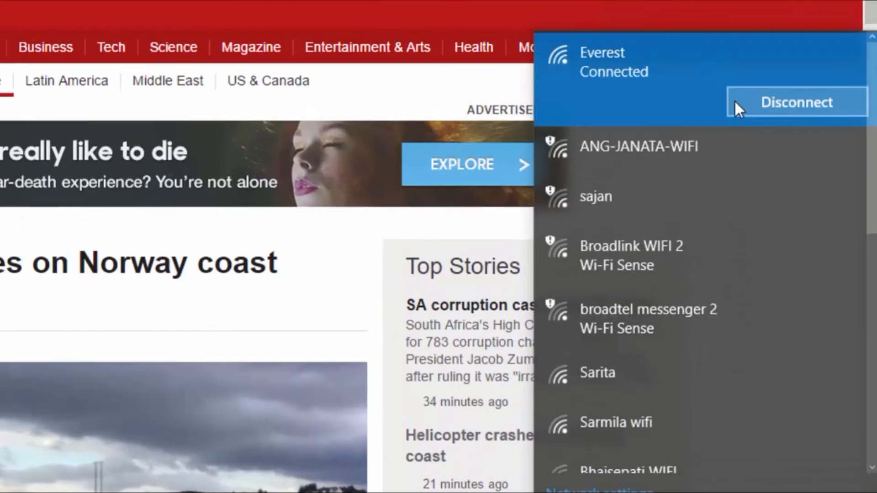
Disconnect from the Everest Wi-Fi network.
click(795, 102)
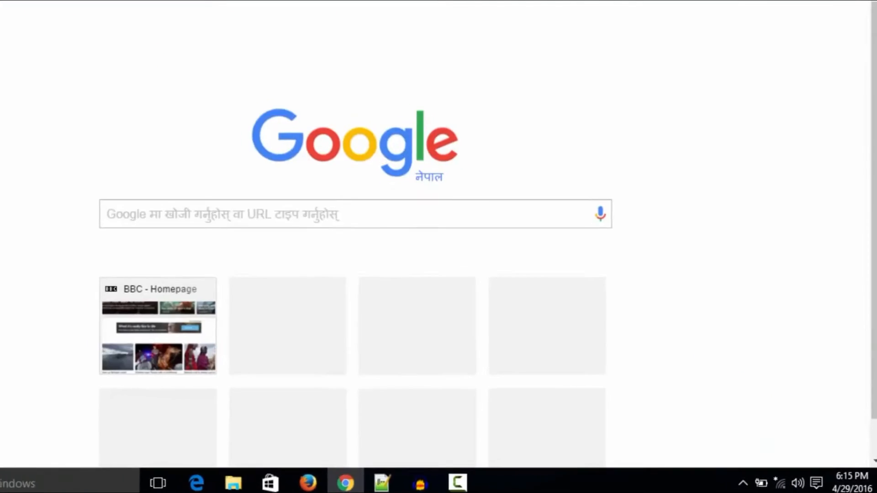
Open the BBC Homepage tile offline, play the dinosaur game, then load the saved copy.
click(157, 325)
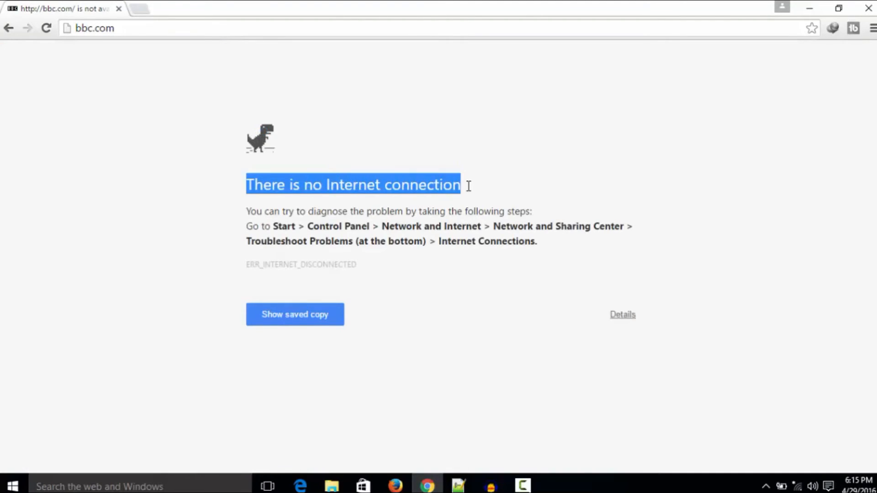
click(352, 185)
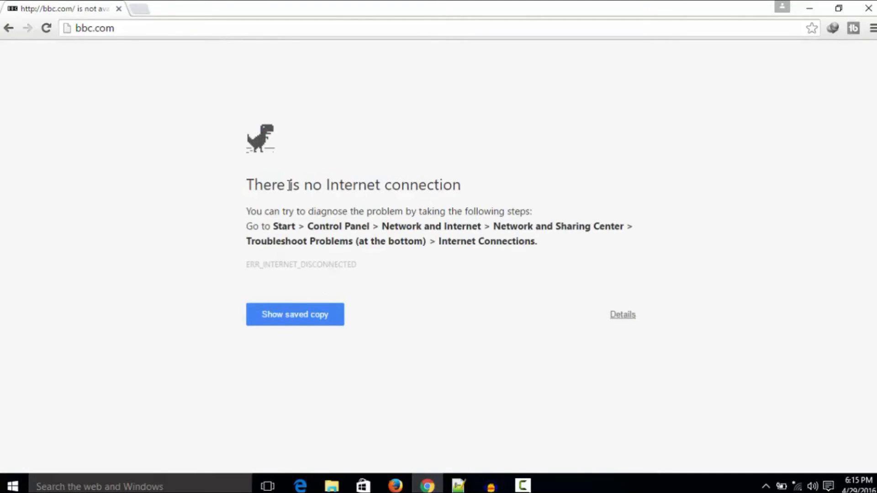
key(space)
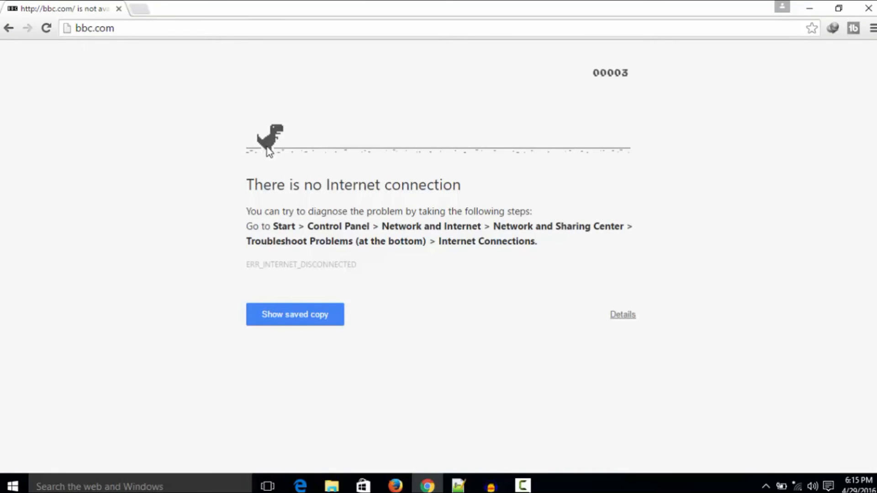
key(space)
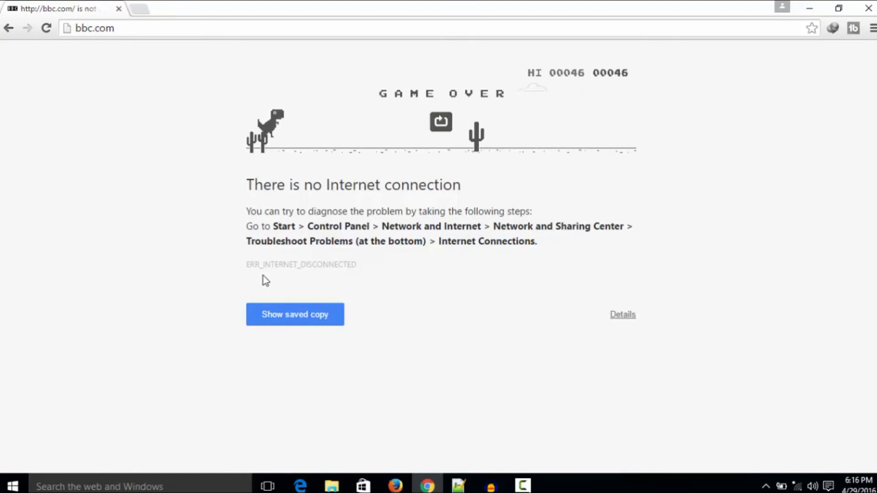
click(295, 315)
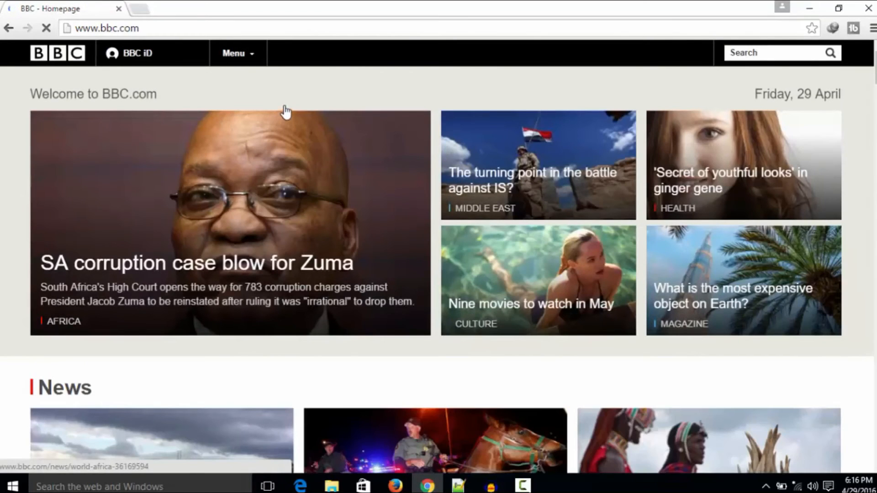
Scroll the offline BBC homepage down to the helicopter crash story.
scroll(down, 3)
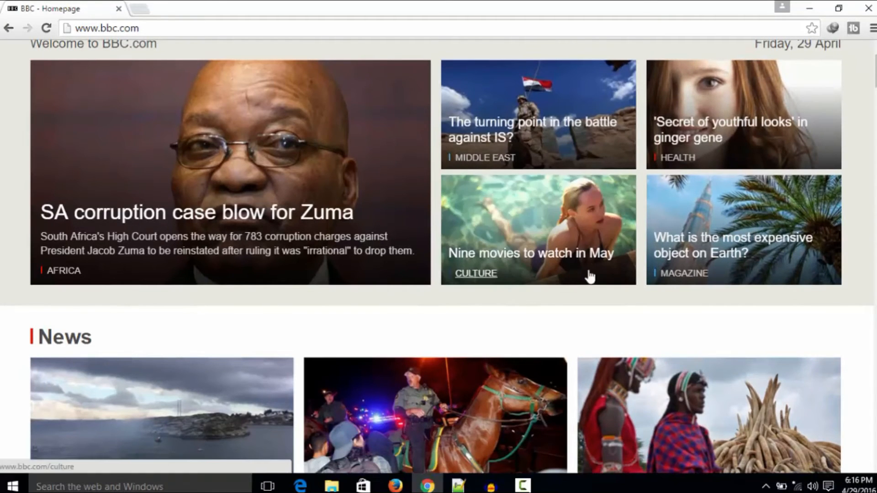
scroll(down, 3)
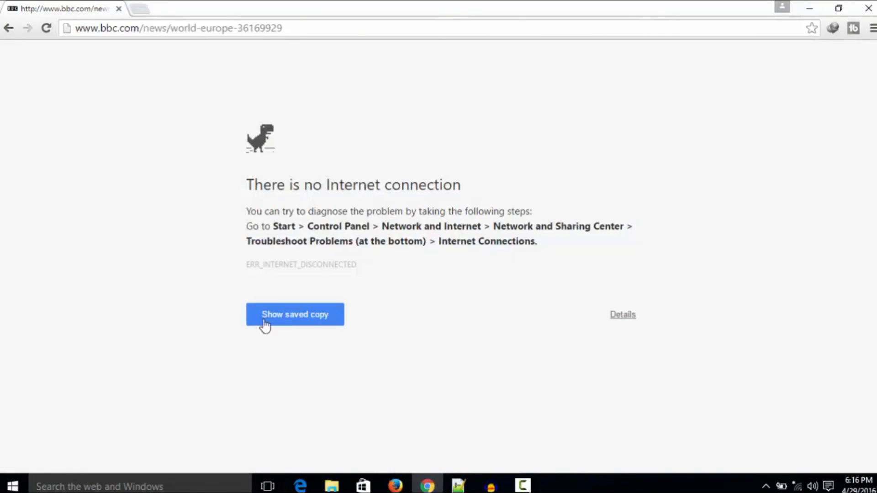
Read the saved copy of the Norway helicopter article, then go back to the homepage.
click(295, 314)
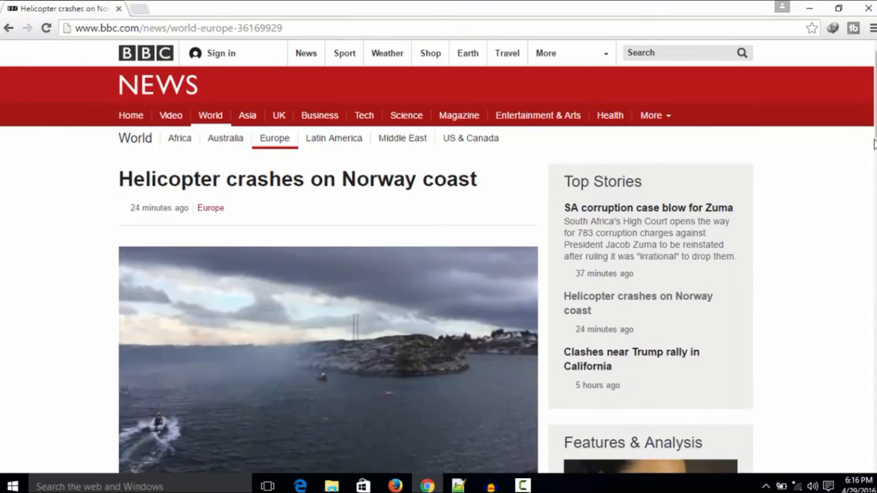
scroll(down, 3)
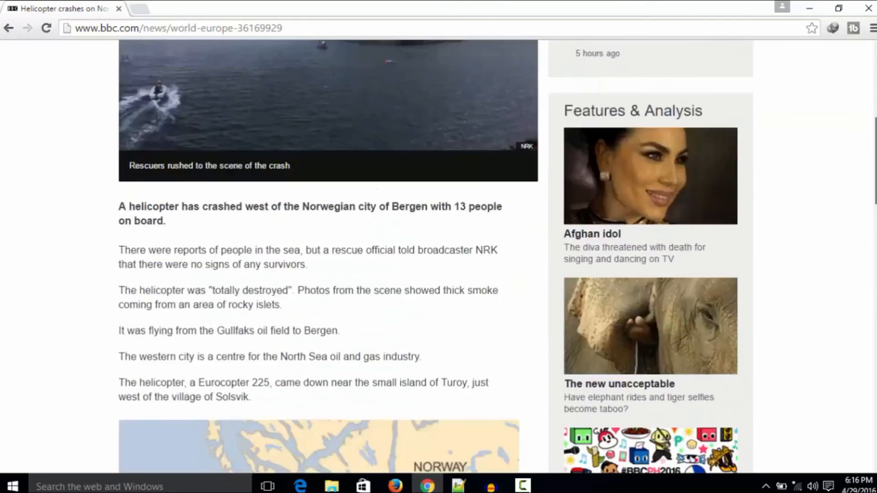
click(8, 28)
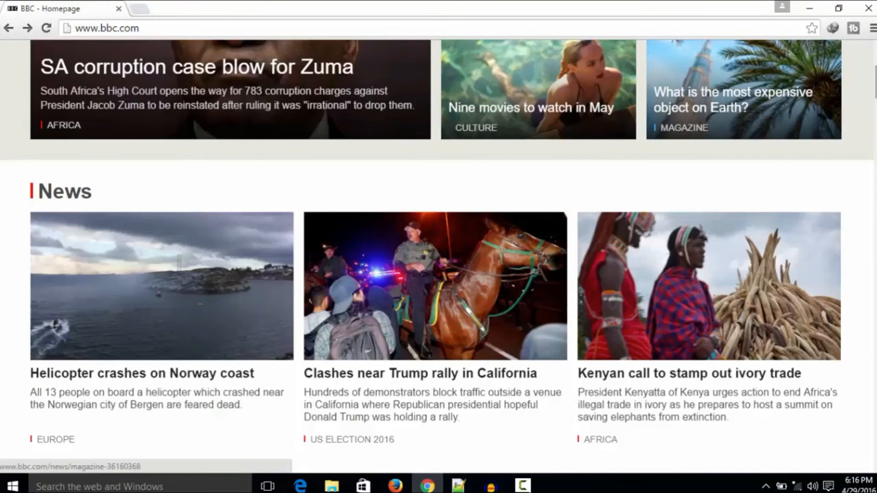
Scroll through the NFL Draft article on Laremy Tunsil and play its embedded video.
scroll(down, 3)
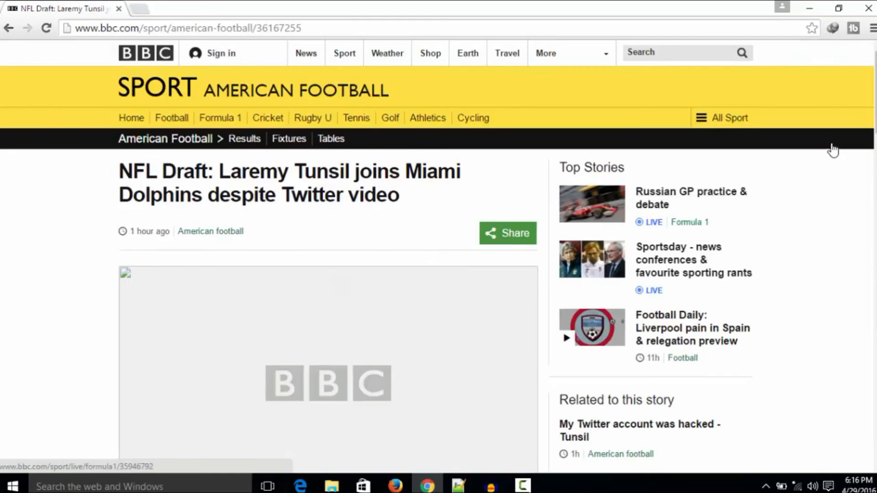
scroll(down, 3)
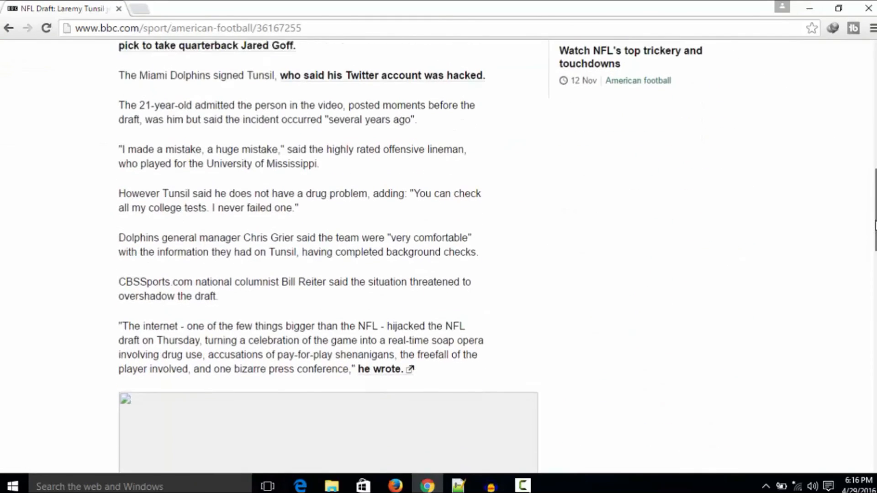
scroll(down, 3)
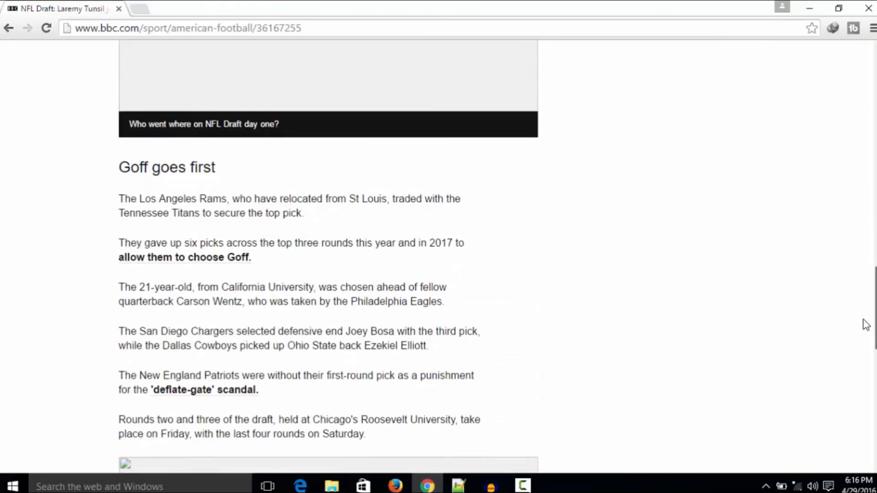
scroll(up, 3)
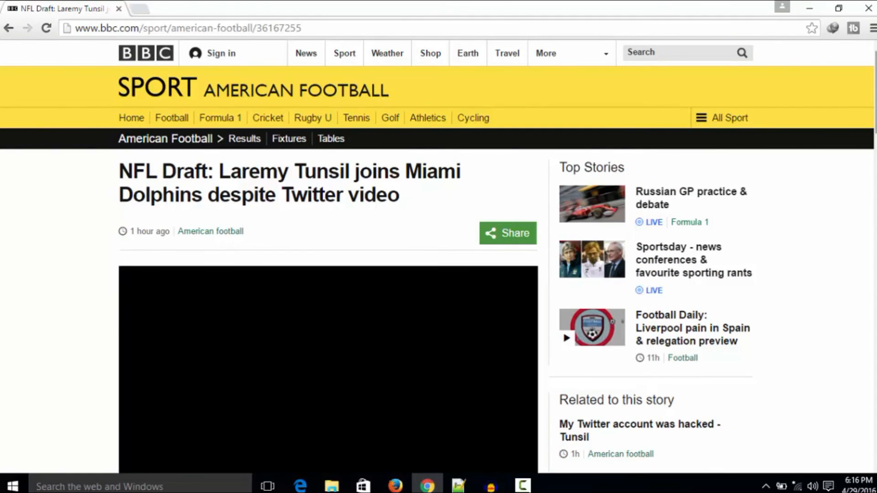
click(328, 369)
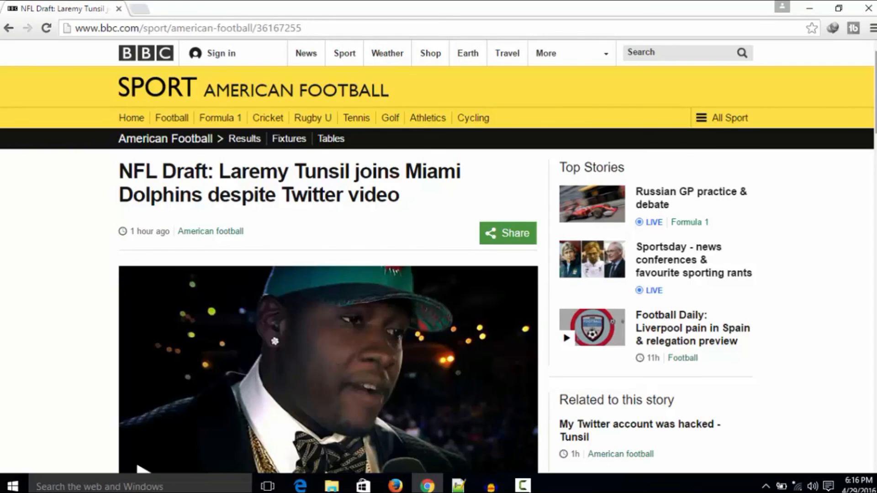